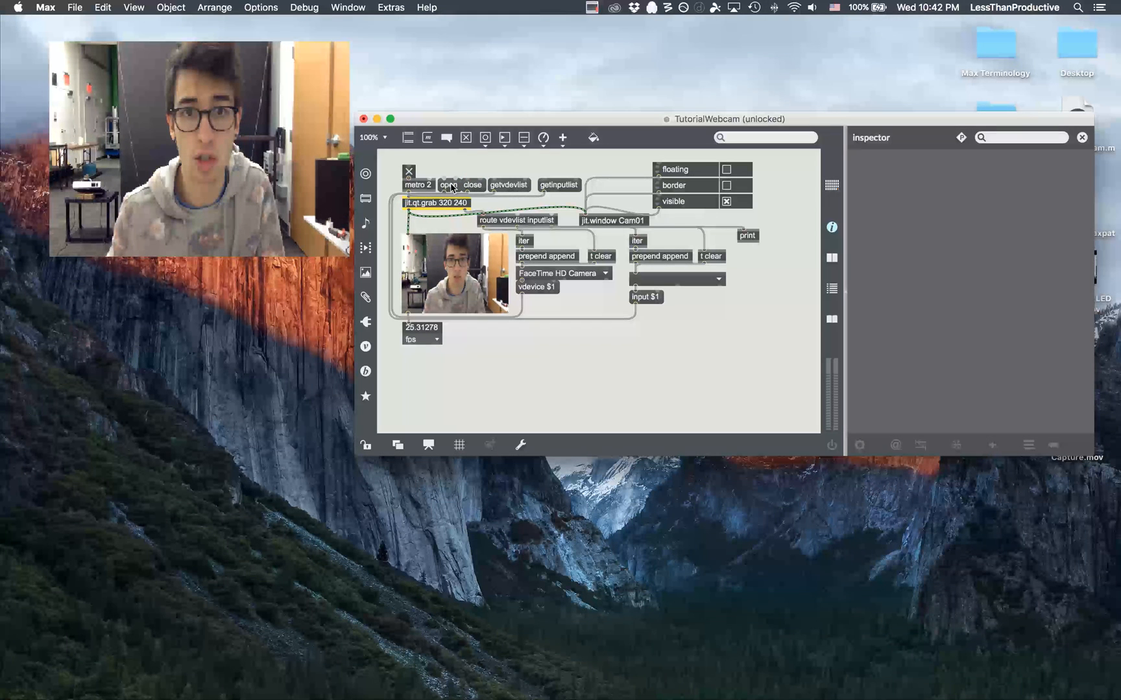
# Step: Pick FaceTime HD Camera as the capture device and nudge the vdevice $1 message lower
pyautogui.click(449, 184)
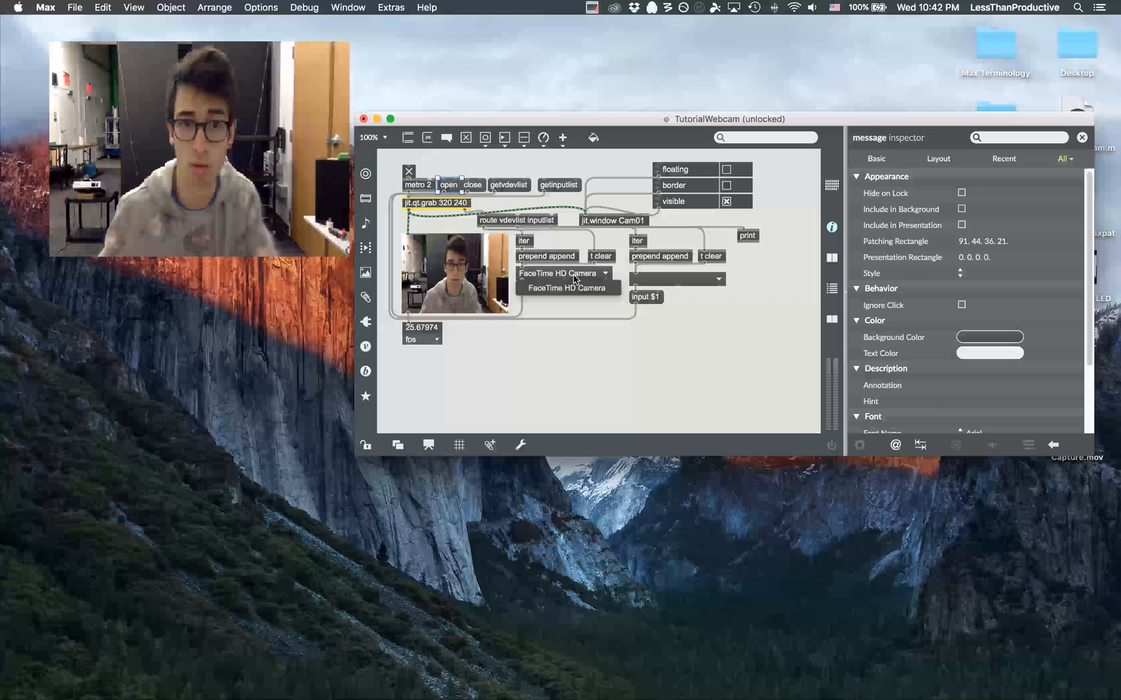
pyautogui.click(565, 288)
pyautogui.write('vdevice $1')
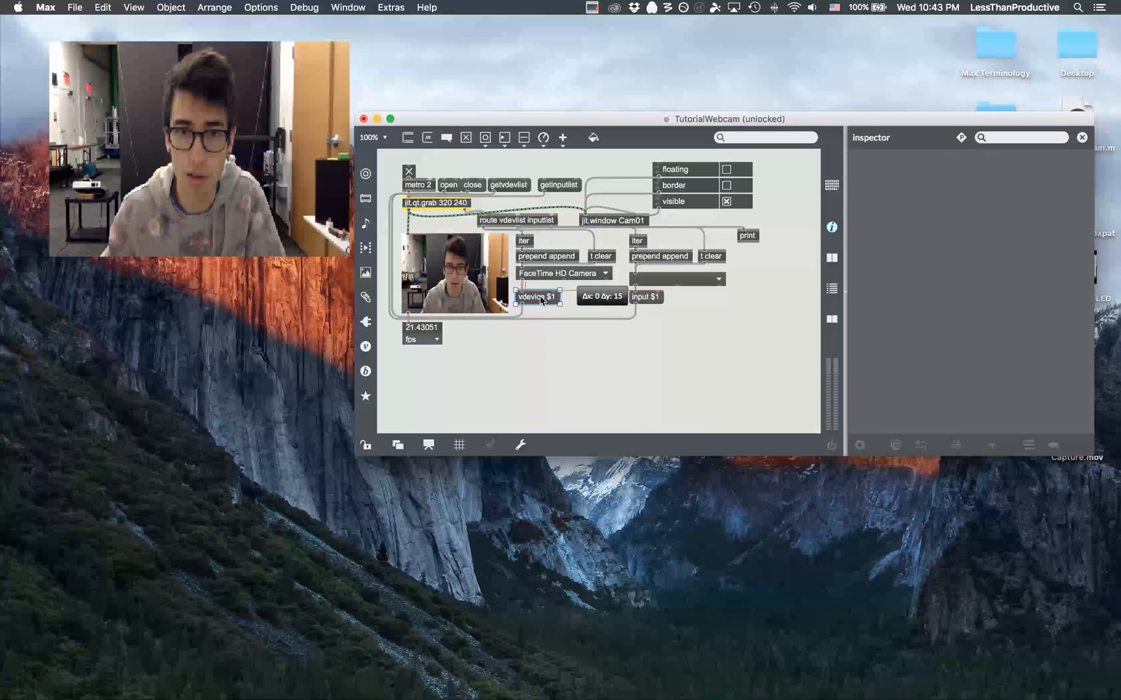
pyautogui.click(537, 296)
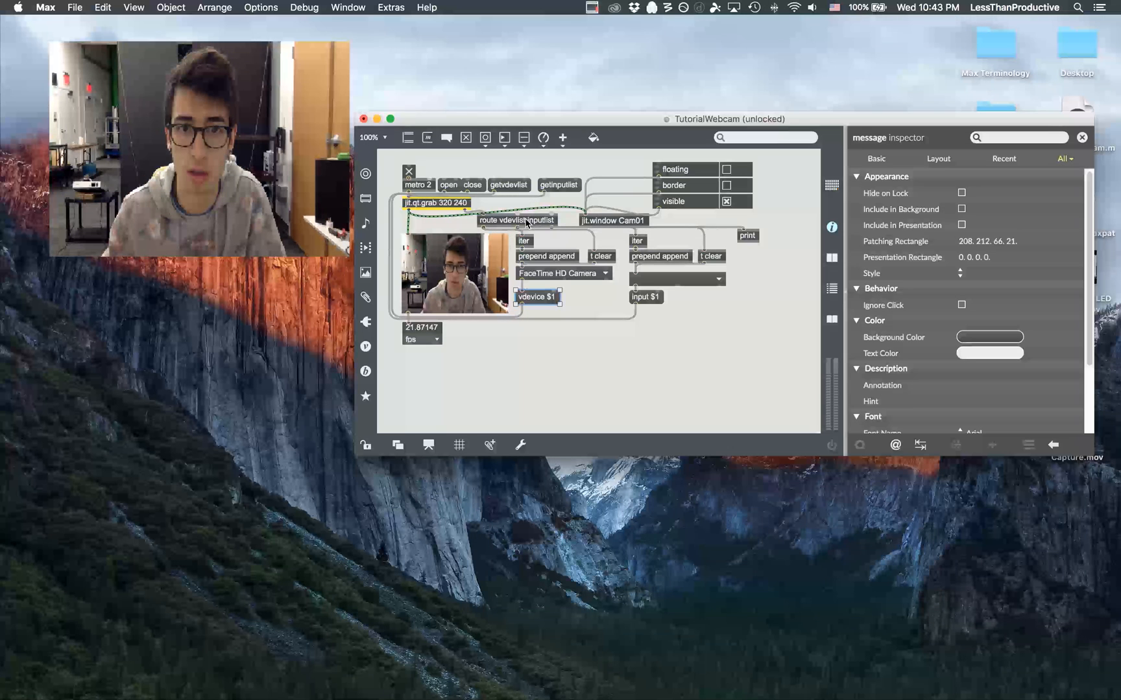
pyautogui.click(516, 220)
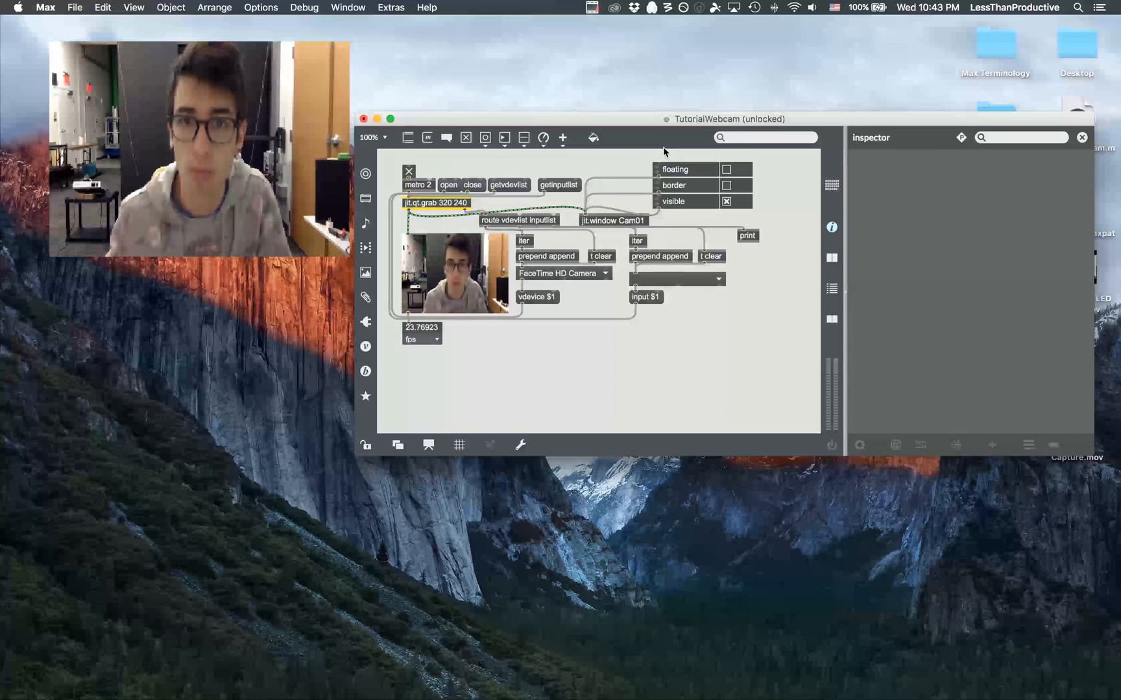
# Step: Turn on the floating attribute for the jit.window Cam01 via its attrui checkbox
pyautogui.click(674, 169)
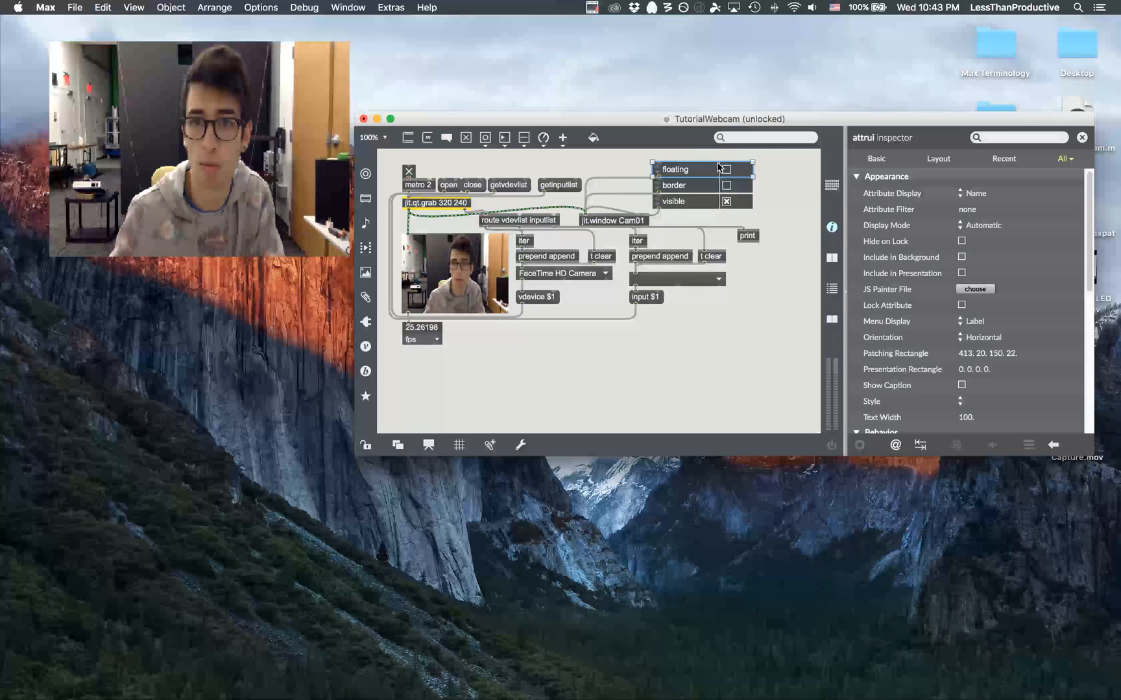
pyautogui.click(727, 169)
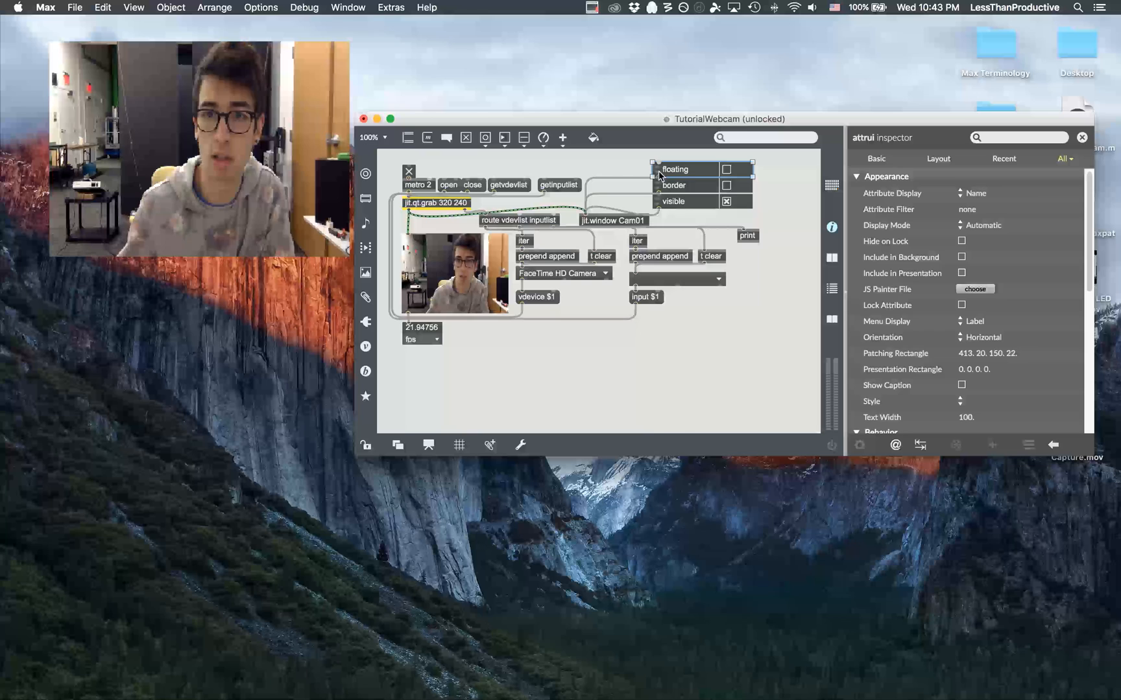
pyautogui.click(675, 169)
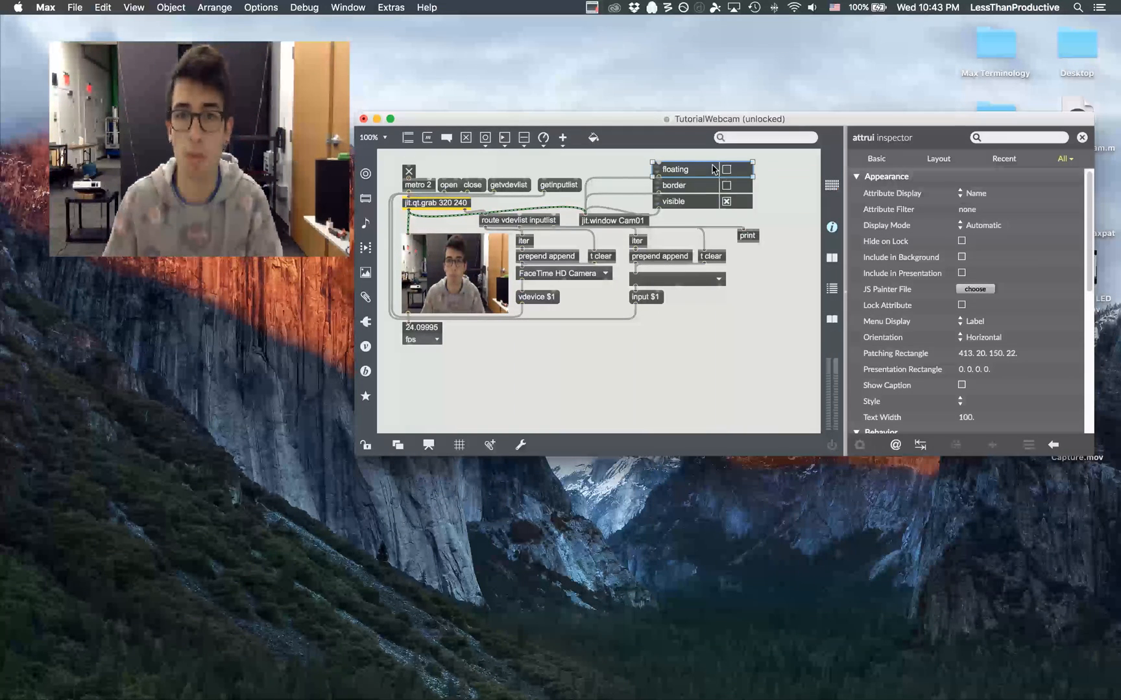
pyautogui.click(727, 169)
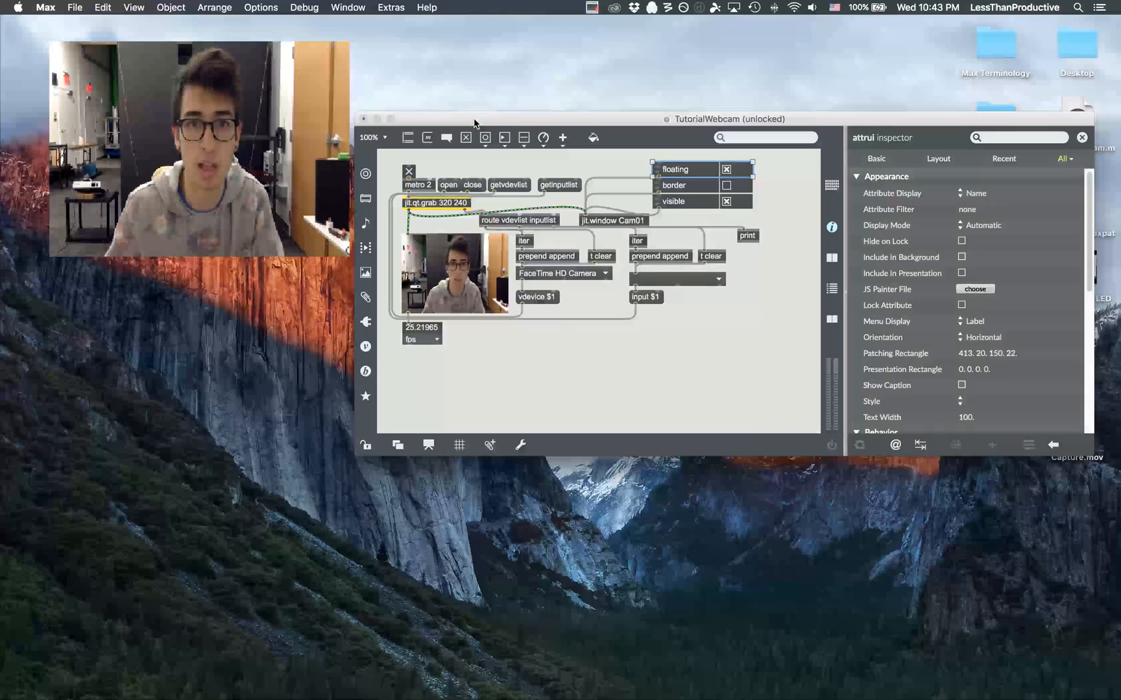
# Step: Drag the TutorialWebcam patch window left so Cam01 floats in front
pyautogui.moveTo(729, 119); pyautogui.dragTo(586, 112)
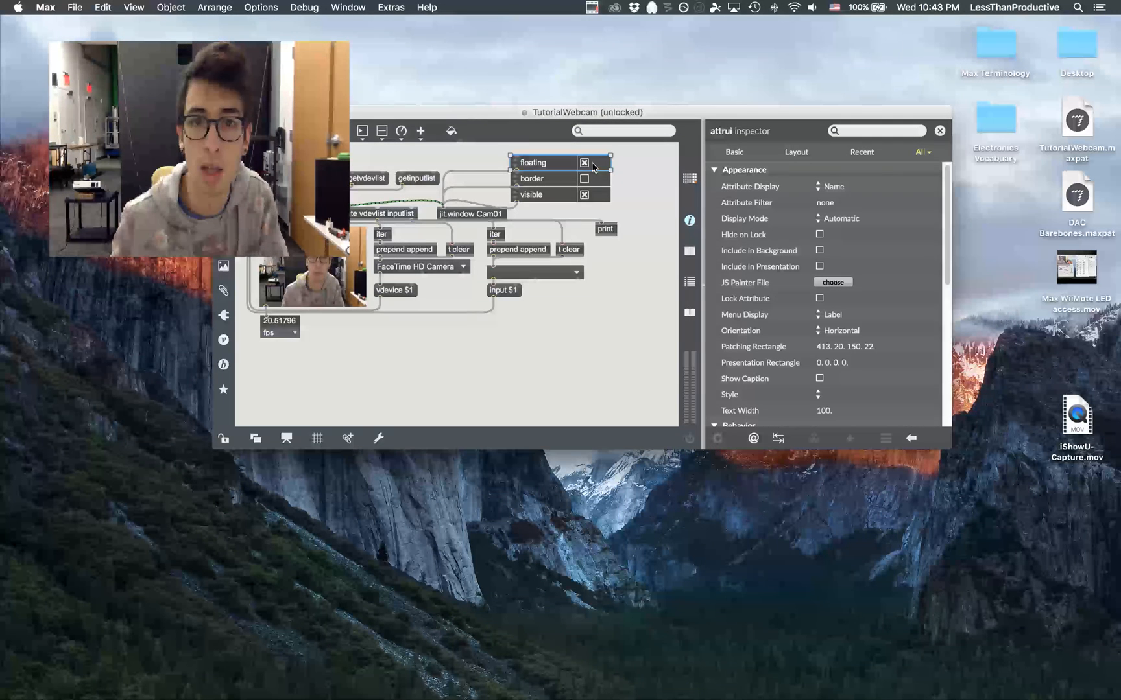
pyautogui.click(584, 162)
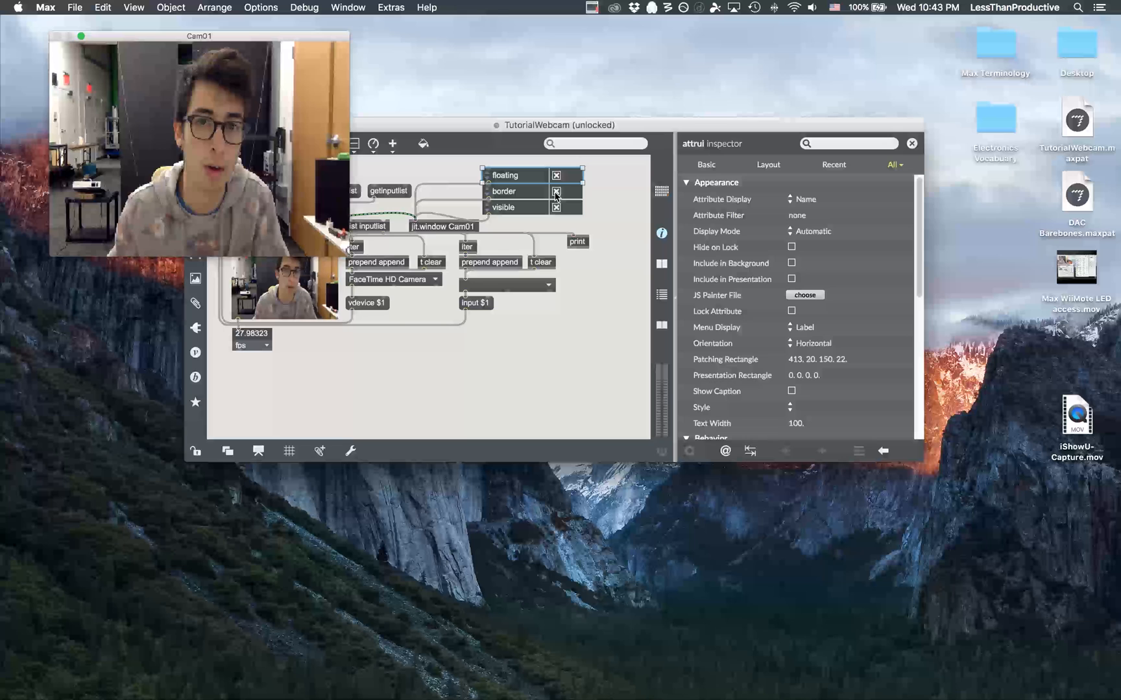
pyautogui.click(556, 191)
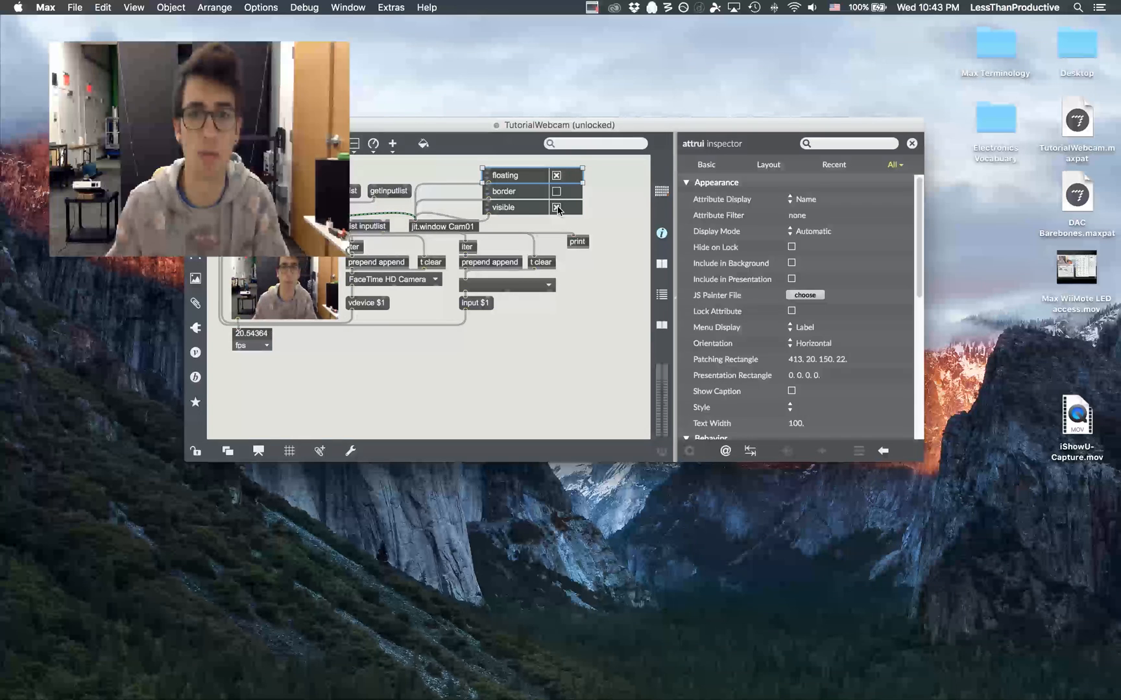
pyautogui.click(555, 208)
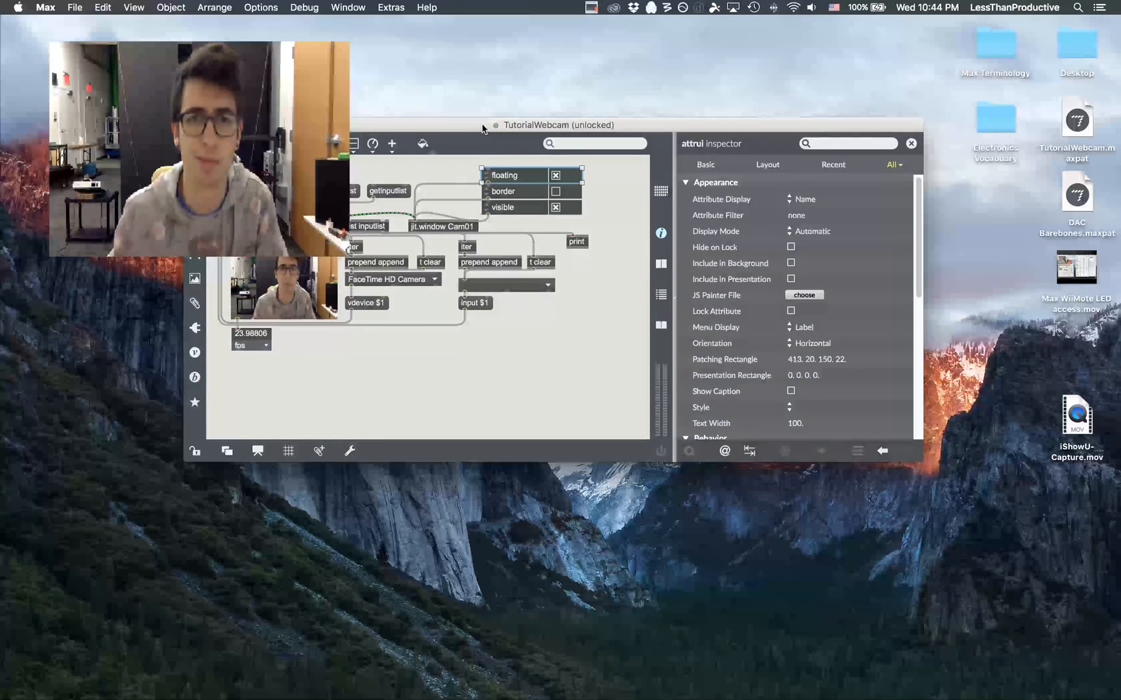